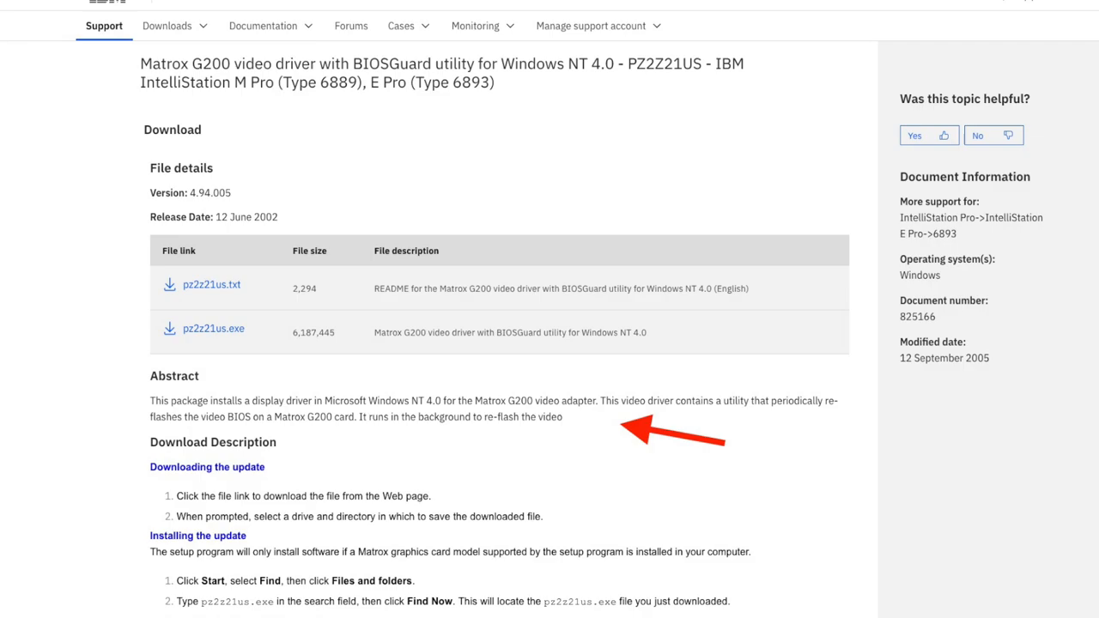
Step: Display autoexec.bat, then list the floppy's G100, G200 and G400 BIN BIOS images
scroll(down, 3)
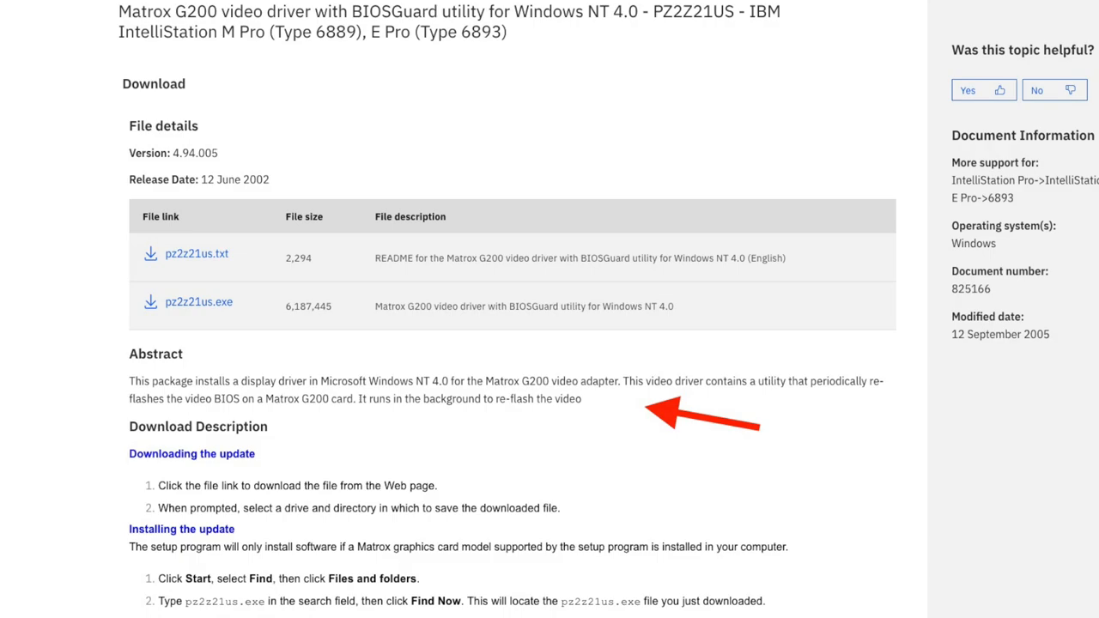
scroll(up, 3)
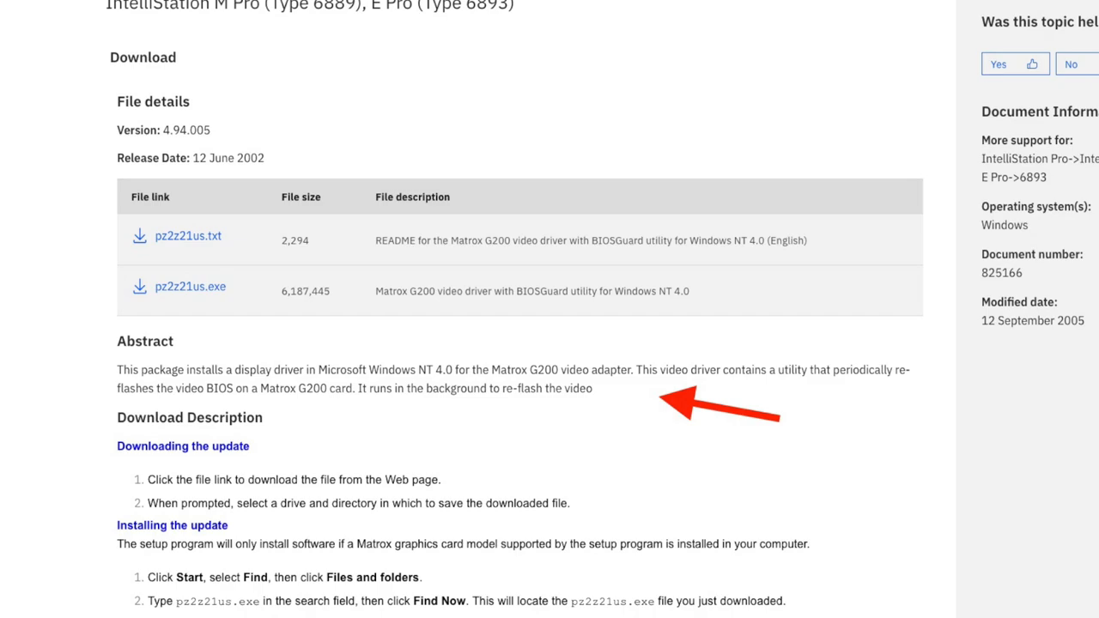
scroll(down, 3)
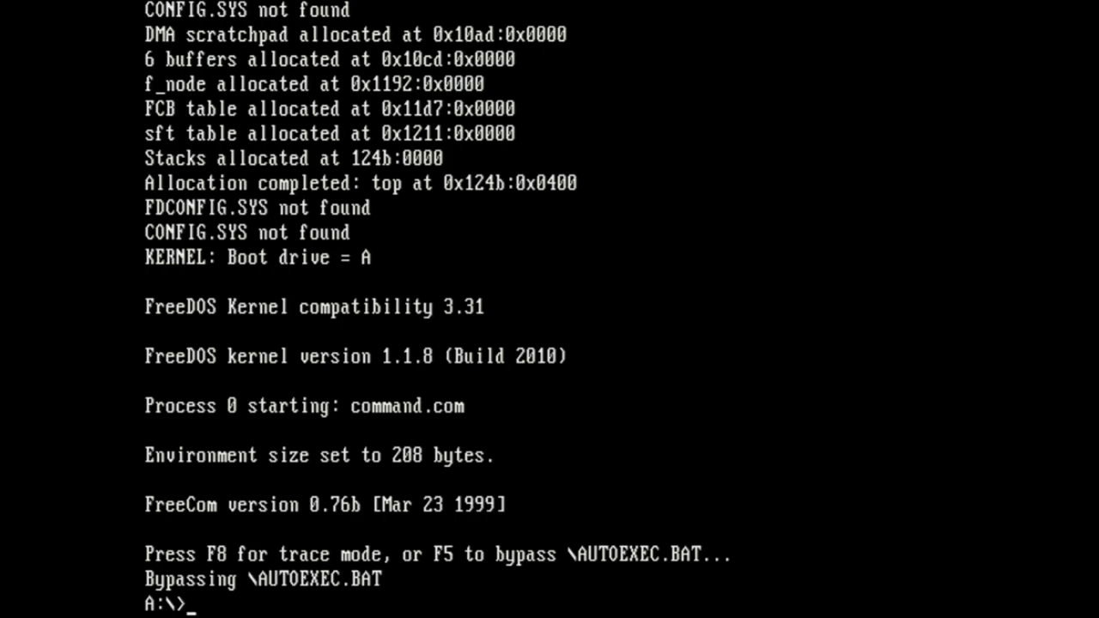
text(type autoexec.bat)
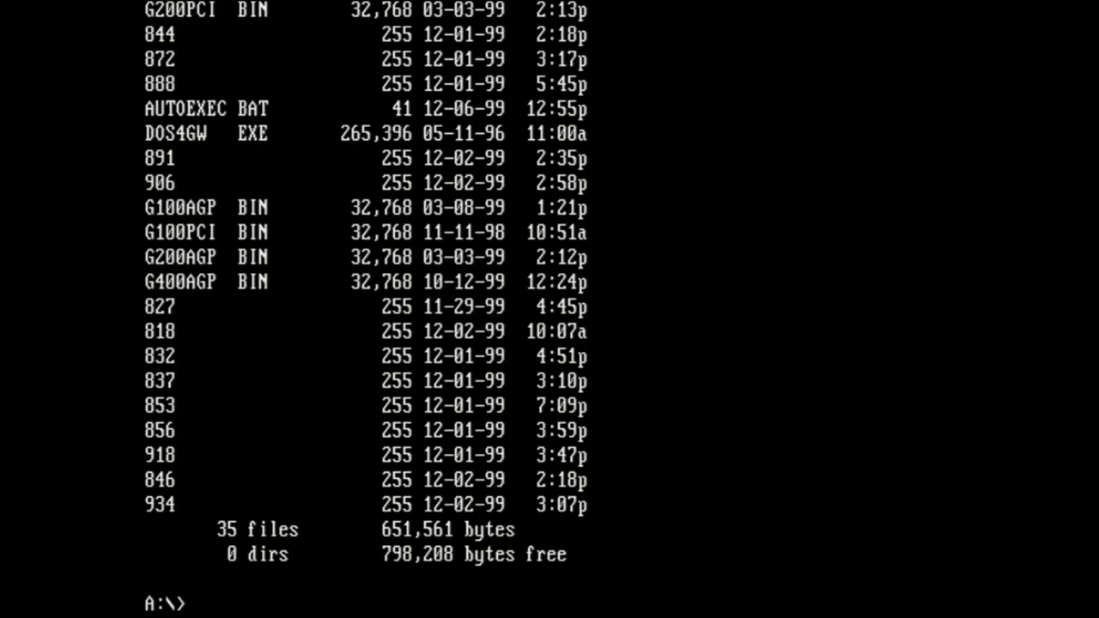
text(dir *.bin)
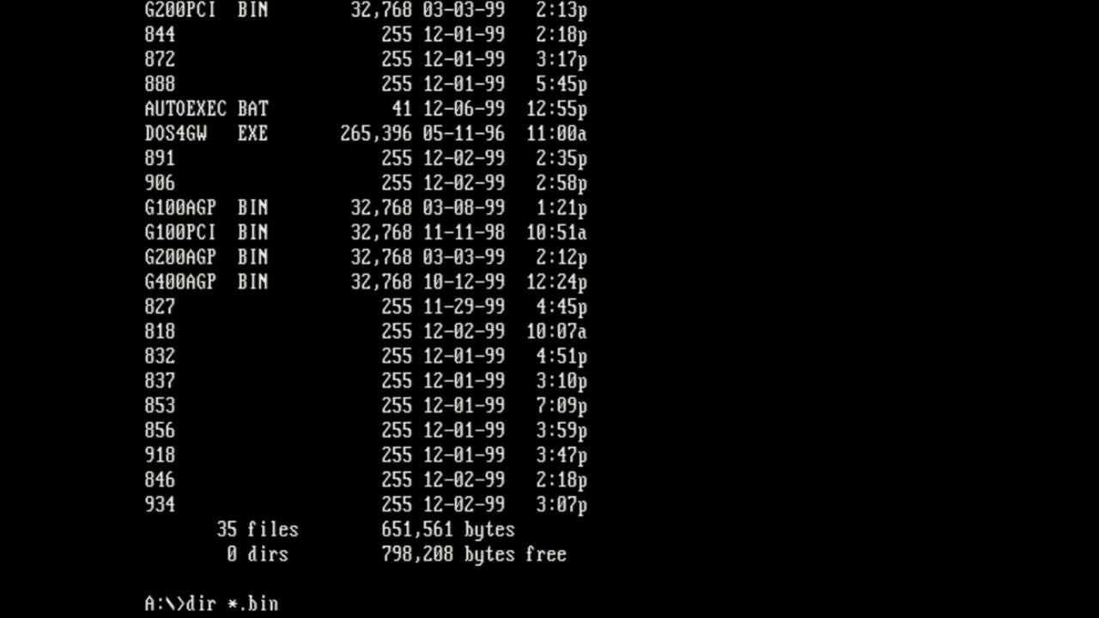
key(Return)
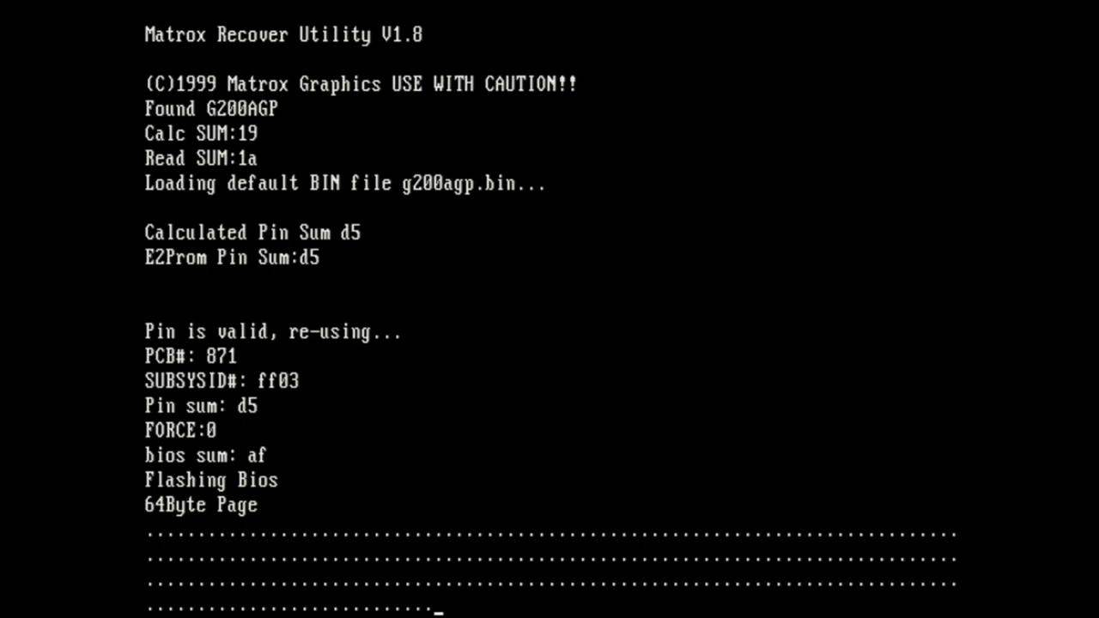
Step: Scroll the Matrox Recover Utility output while it flashes the G200AGP BIOS from g200agp.bin
scroll(down, 3)
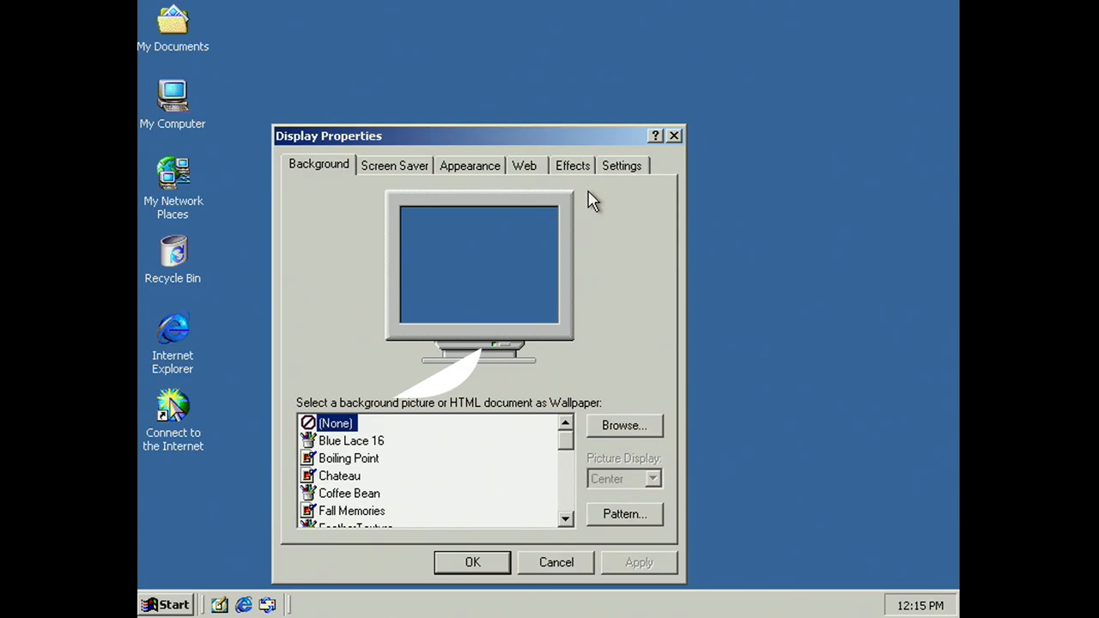
click(621, 165)
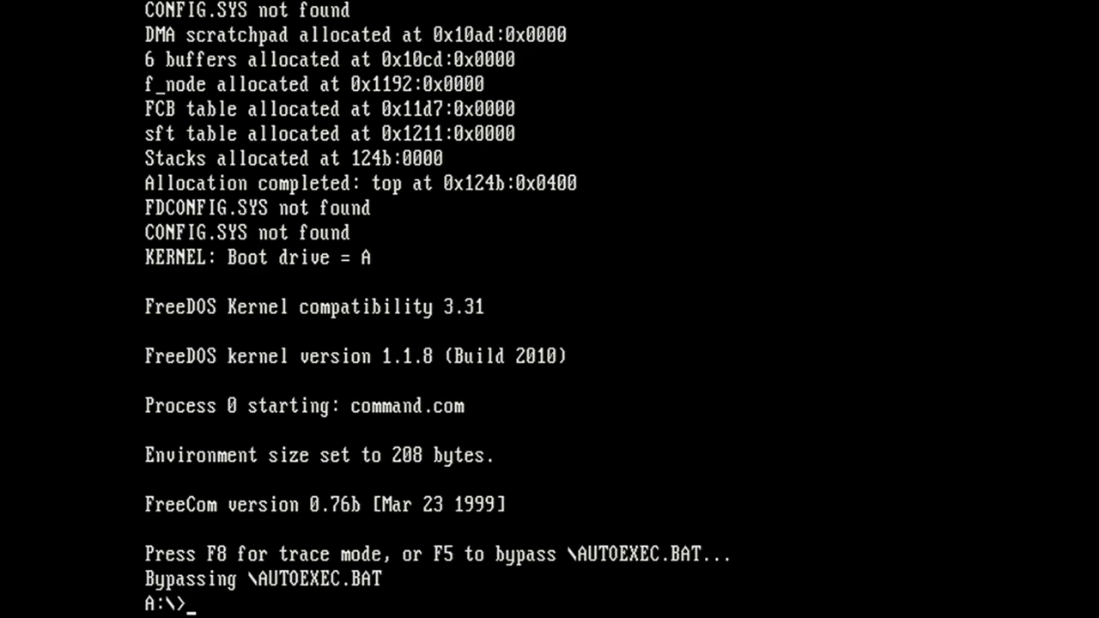
Step: Enter 'recover' at the A:\> prompt of the rebooted FreeDOS floppy
text(recover)
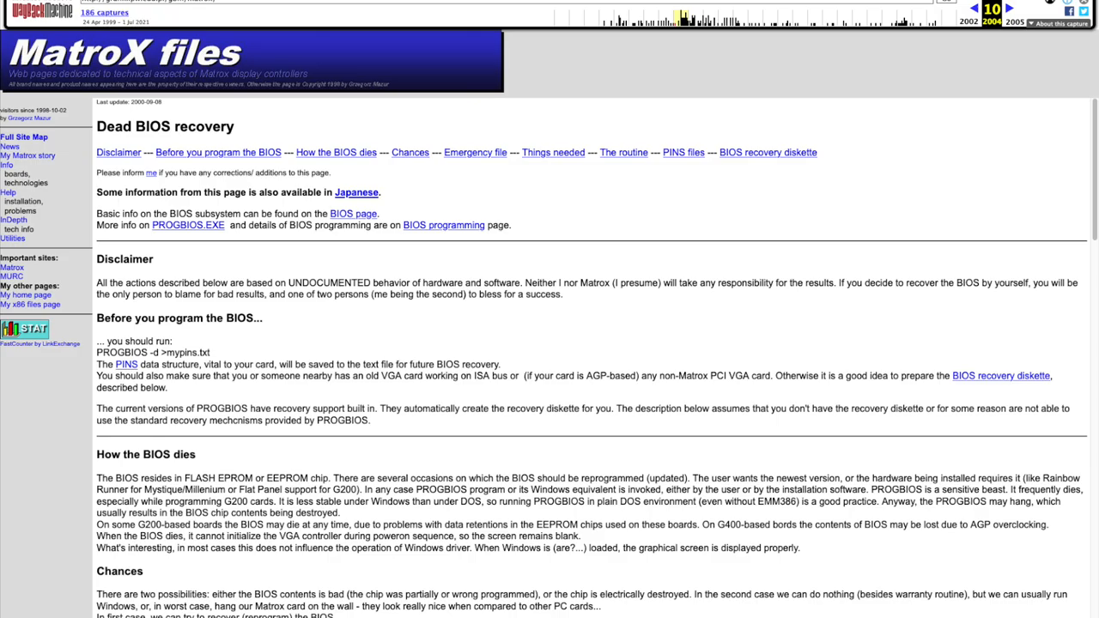
Step: Scroll the archived Dead BIOS recovery page down to its disclaimer and emergency-file sections
scroll(down, 3)
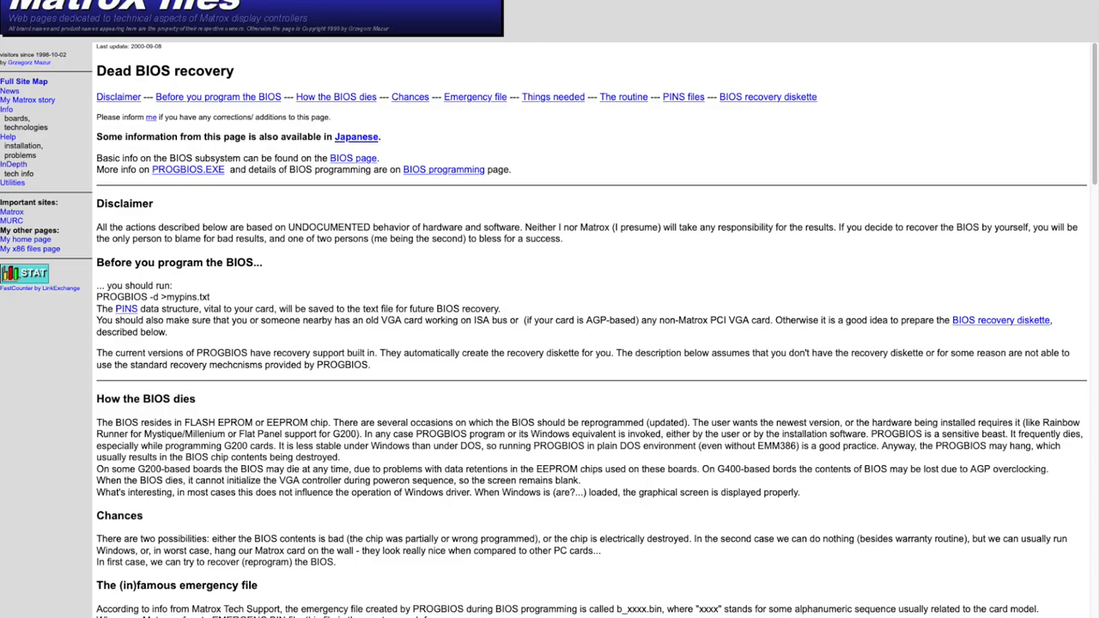